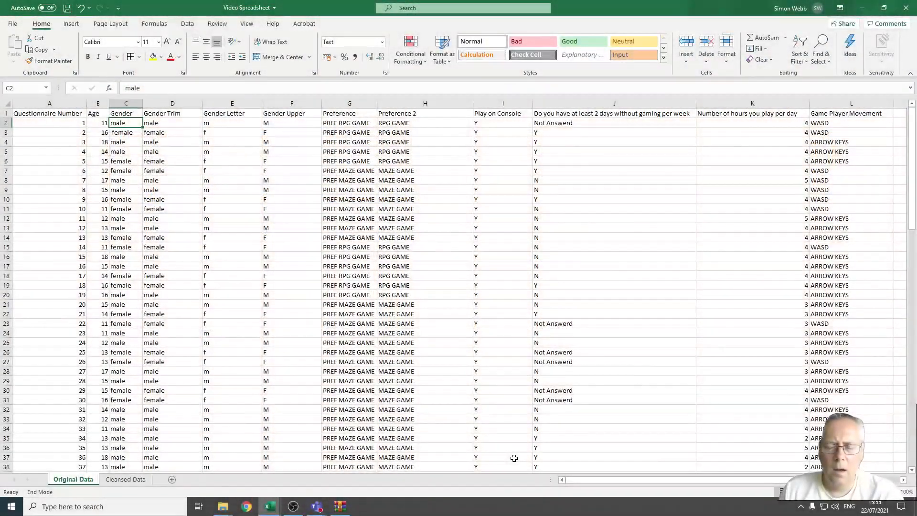
{"action": "mouse_move", "coordinate": [512, 455]}
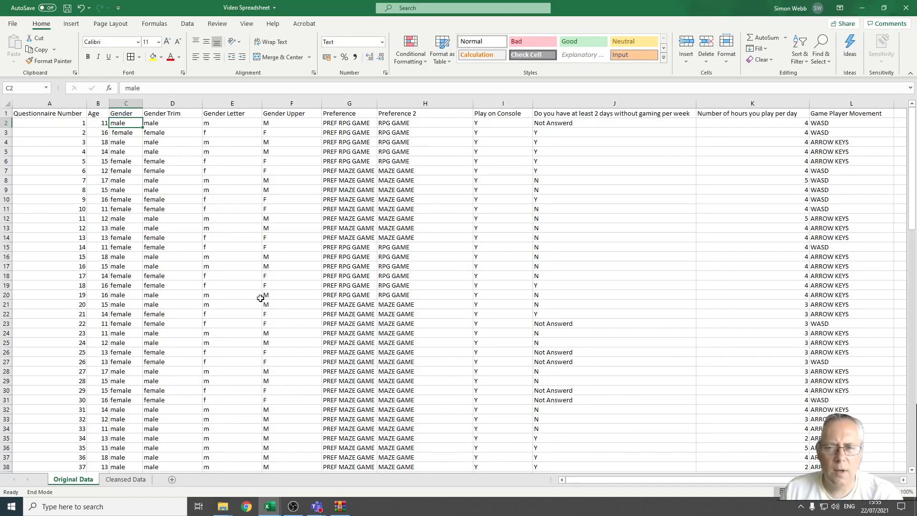
{"action": "mouse_move", "coordinate": [184, 255]}
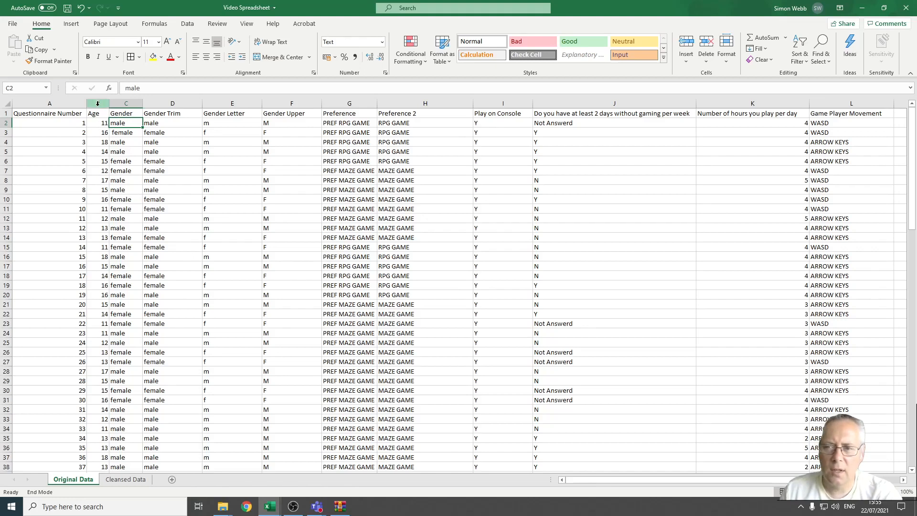
- Insert a column before Gender headed 'Is Number' and widen it to fit the heading
{"action": "left_click", "coordinate": [97, 104]}
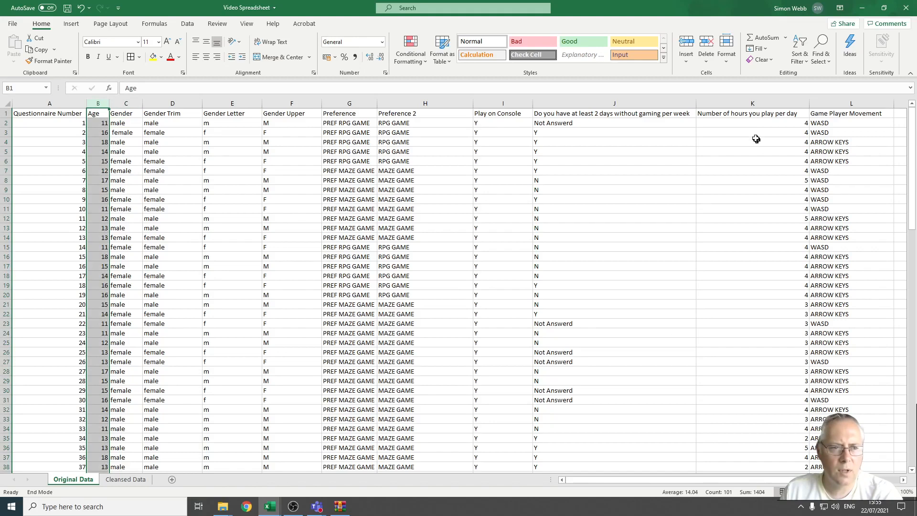
{"action": "left_click", "coordinate": [751, 104]}
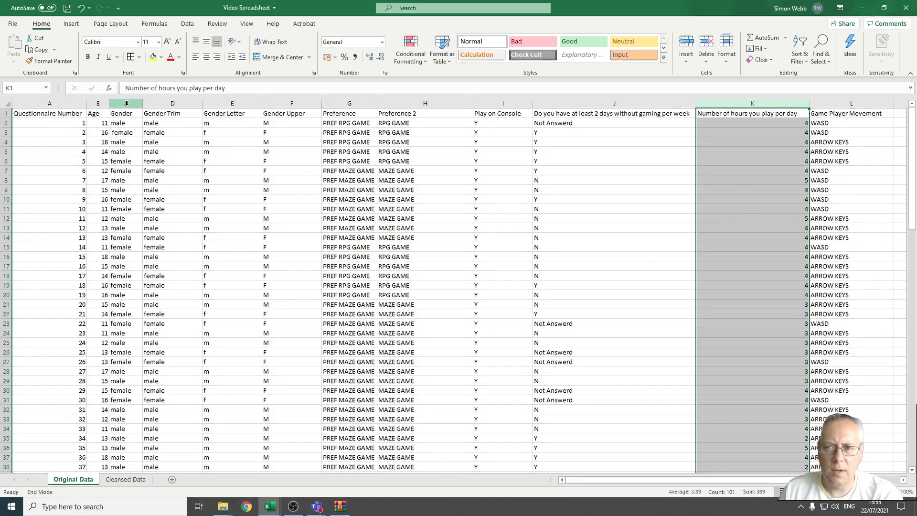
{"action": "right_click", "coordinate": [124, 112]}
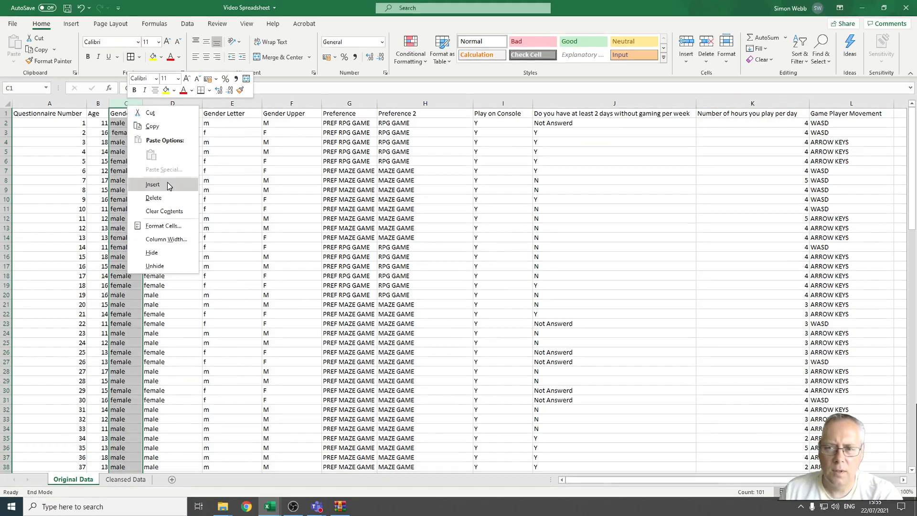
{"action": "left_click", "coordinate": [152, 184]}
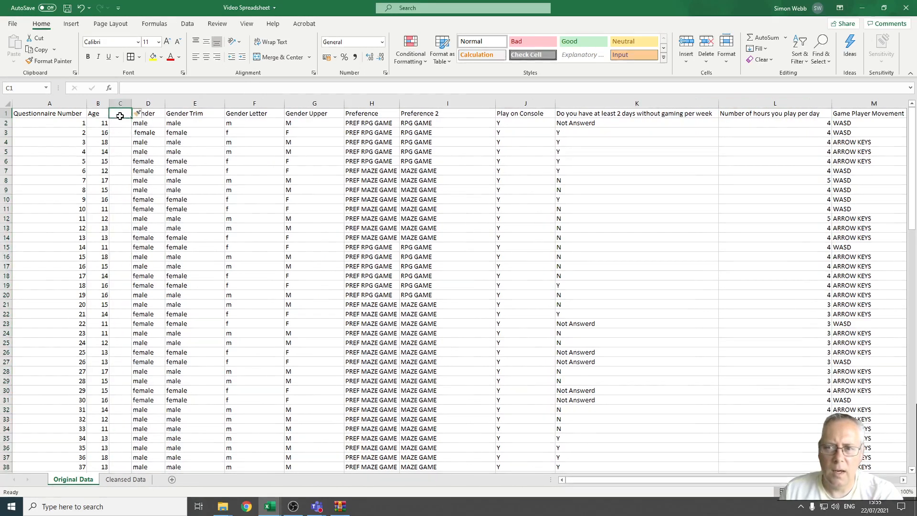
{"action": "type", "text": "Is Number"}
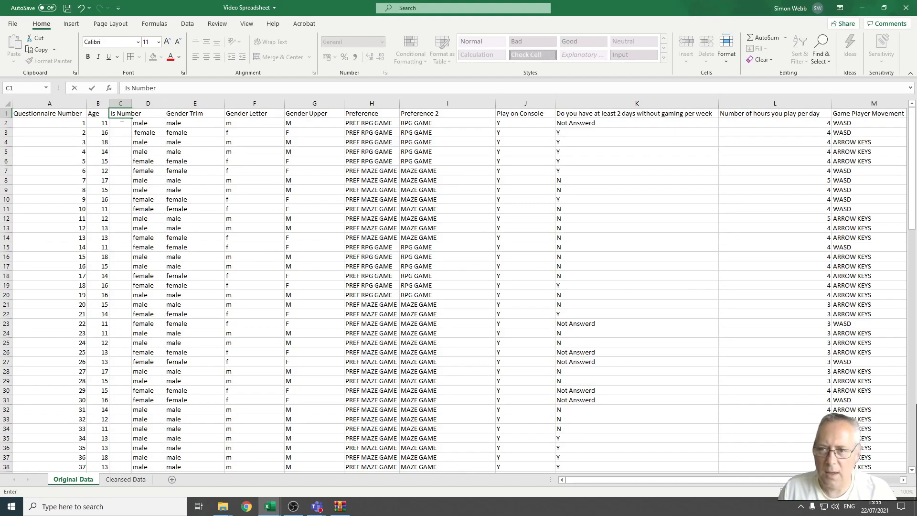
{"action": "left_click_drag", "start_coordinate": [129, 103], "coordinate": [122, 103]}
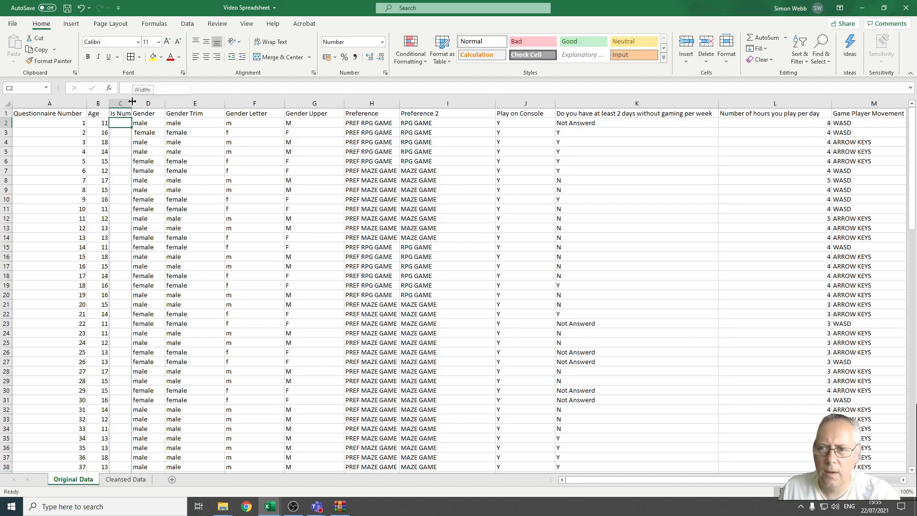
{"action": "left_click_drag", "start_coordinate": [130, 103], "coordinate": [142, 103]}
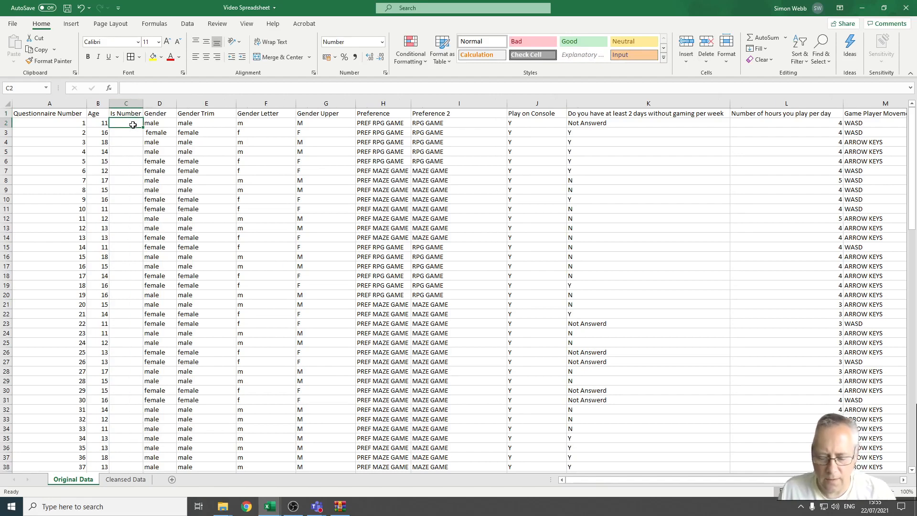
- Enter =ISNUMBER(B2) in C2 and fill it down so every Age check shows TRUE
{"action": "type", "text": "="}
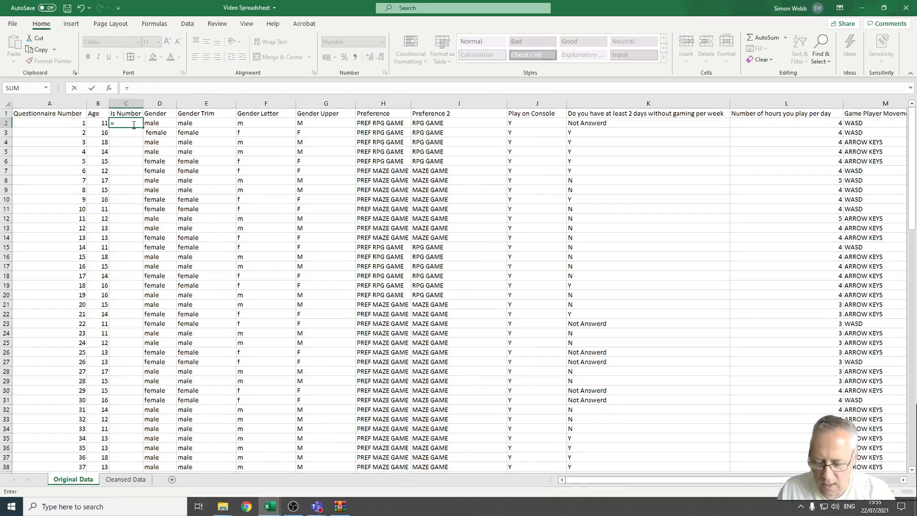
{"action": "type", "text": "isnumber"}
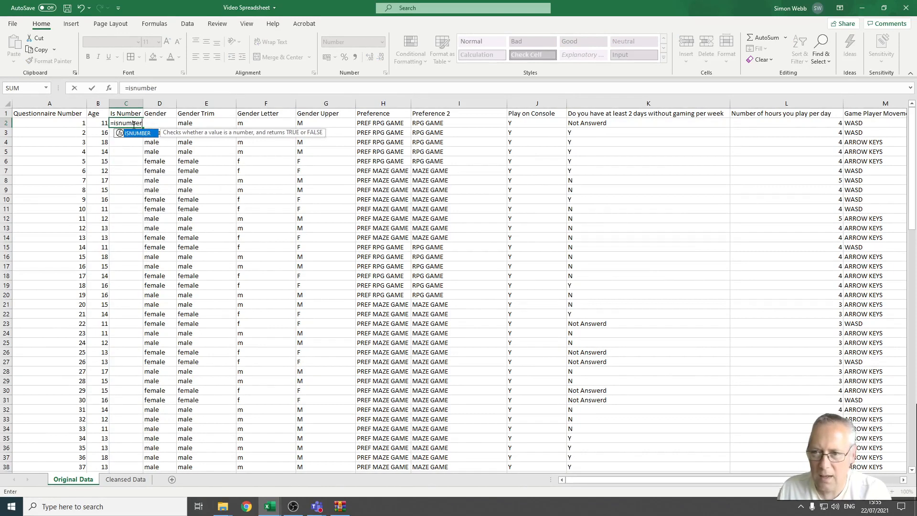
{"action": "type", "text": "("}
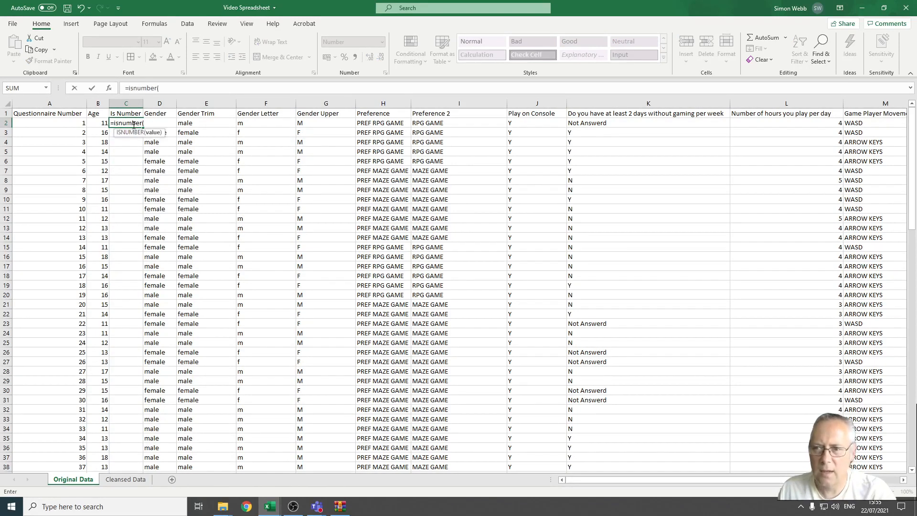
{"action": "left_click", "coordinate": [97, 123]}
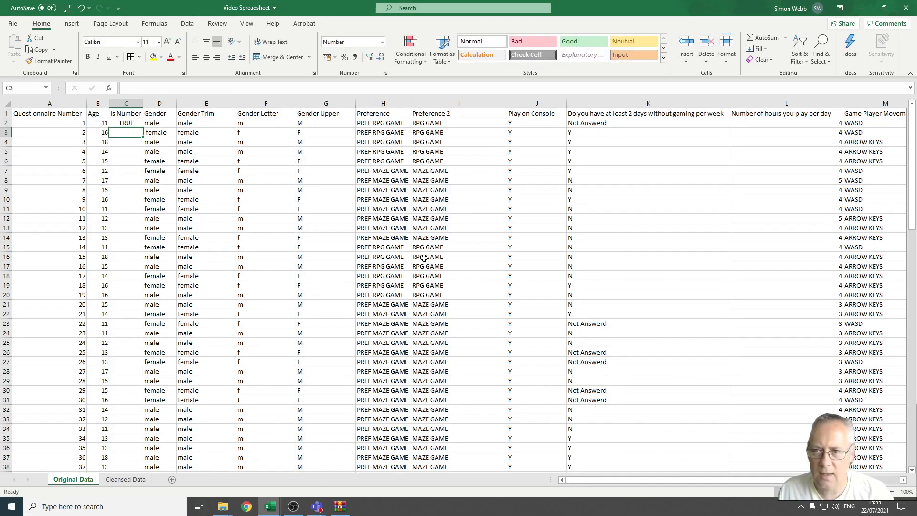
{"action": "left_click", "coordinate": [125, 123]}
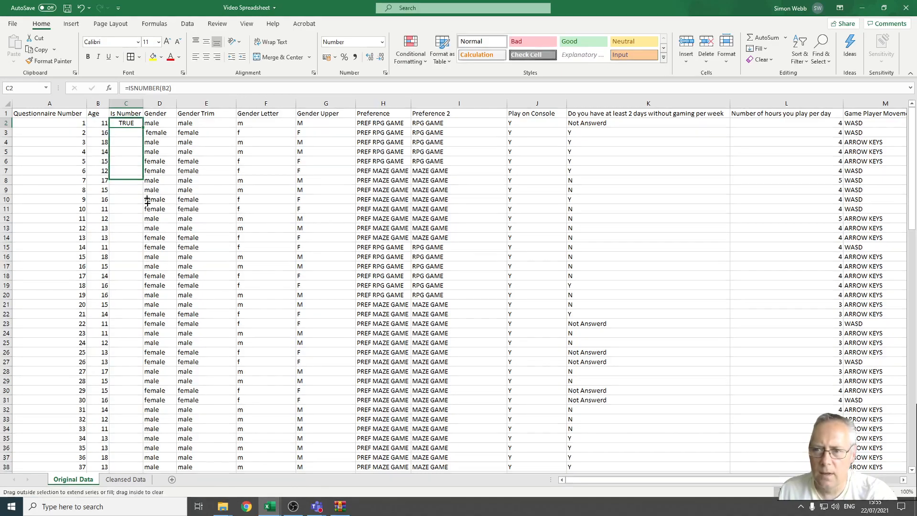
{"action": "scroll", "scroll_direction": "down", "scroll_amount": 3}
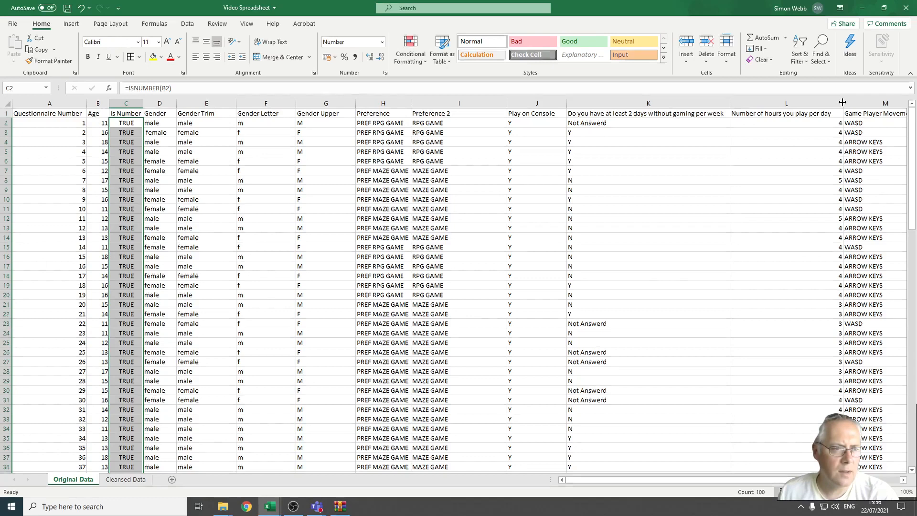
- Insert a column after hours-per-day and head it 'Is Number'
{"action": "right_click", "coordinate": [884, 113]}
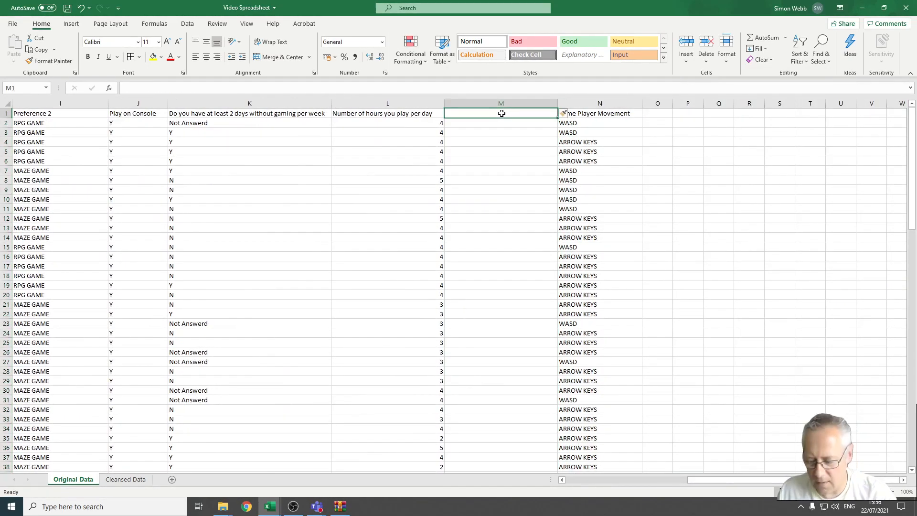
{"action": "type", "text": "Is"}
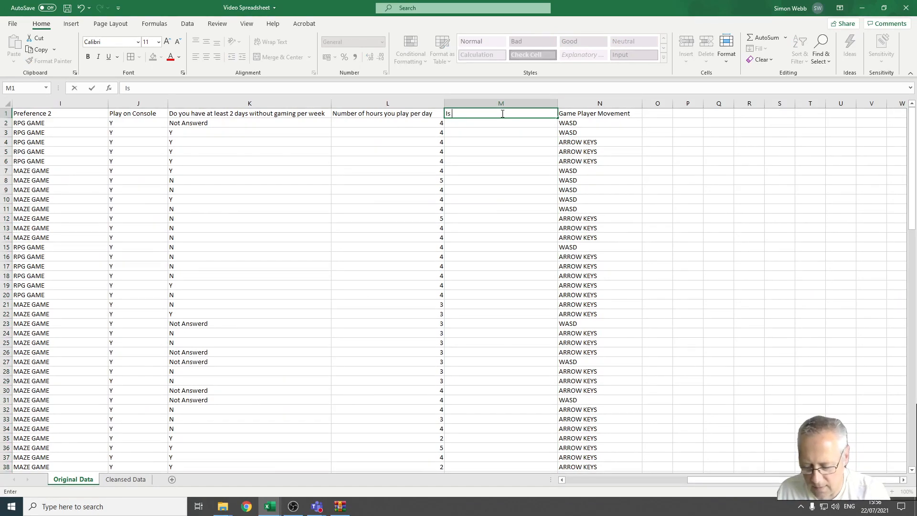
{"action": "type", "text": "Number"}
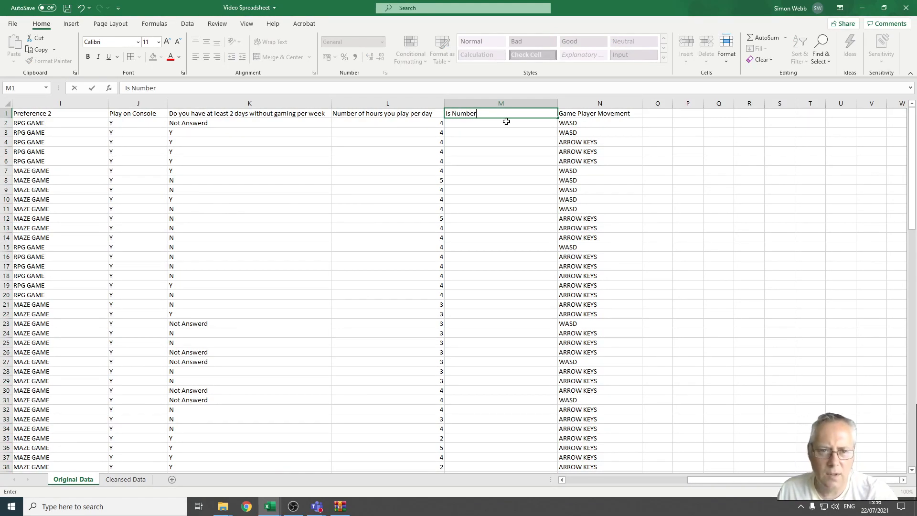
- Enter =ISNUMBER(L2) in M2 so the first hours check shows TRUE
{"action": "type", "text": "=i"}
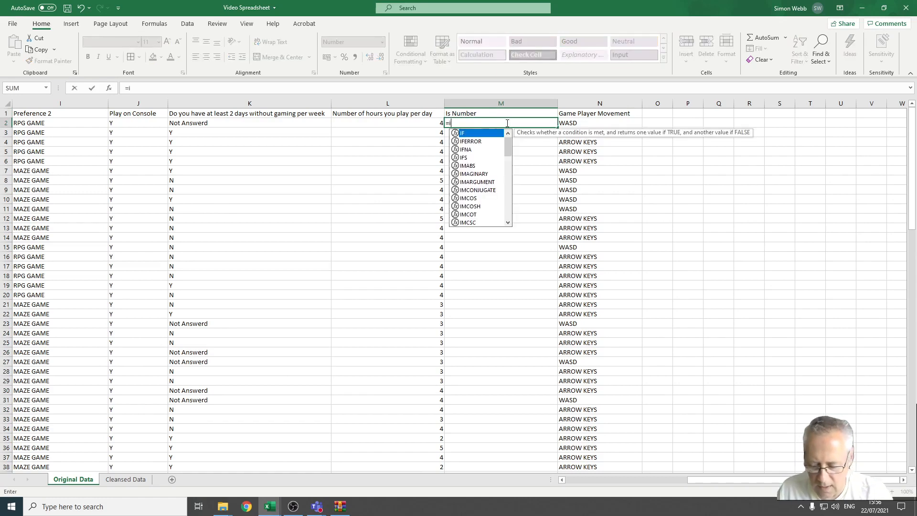
{"action": "type", "text": "snumber"}
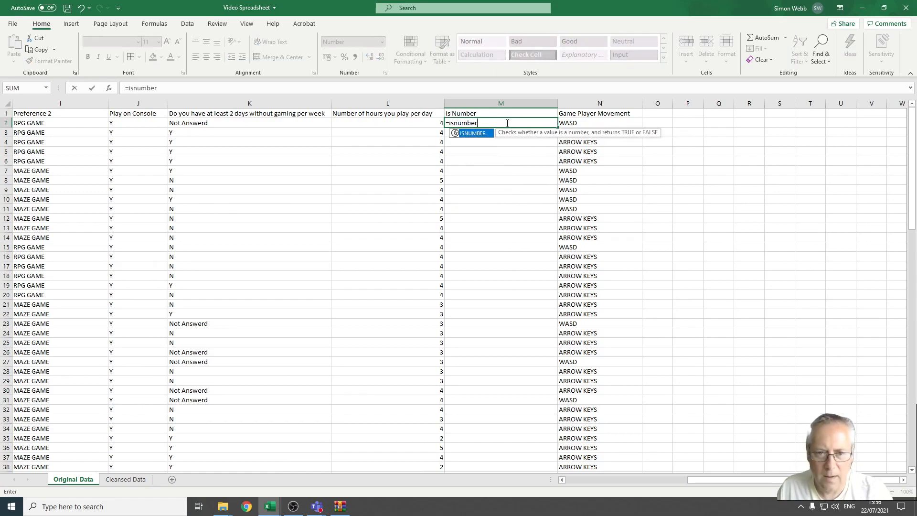
{"action": "type", "text": "("}
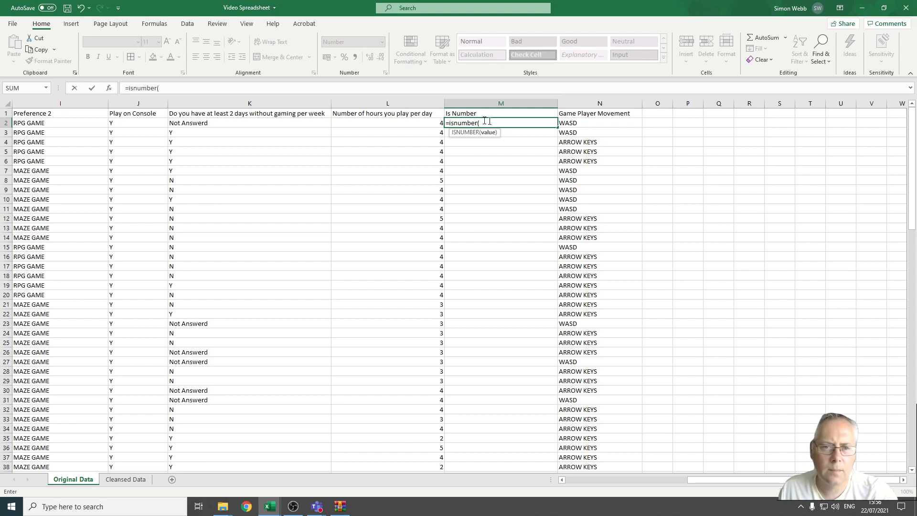
{"action": "left_click", "coordinate": [387, 123]}
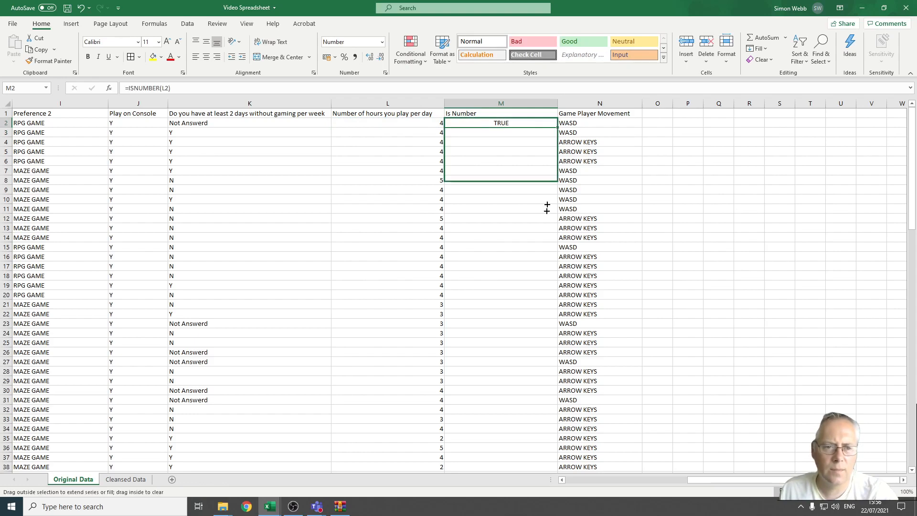
- Fill the hours ISNUMBER check down the column, then return the view to column A
{"action": "scroll", "scroll_direction": "down", "scroll_amount": 3}
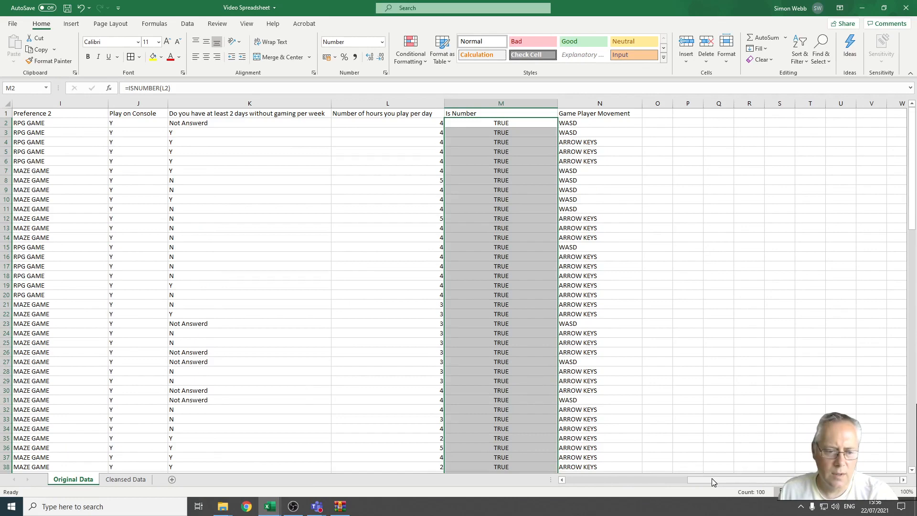
{"action": "scroll", "scroll_direction": "left", "scroll_amount": 3}
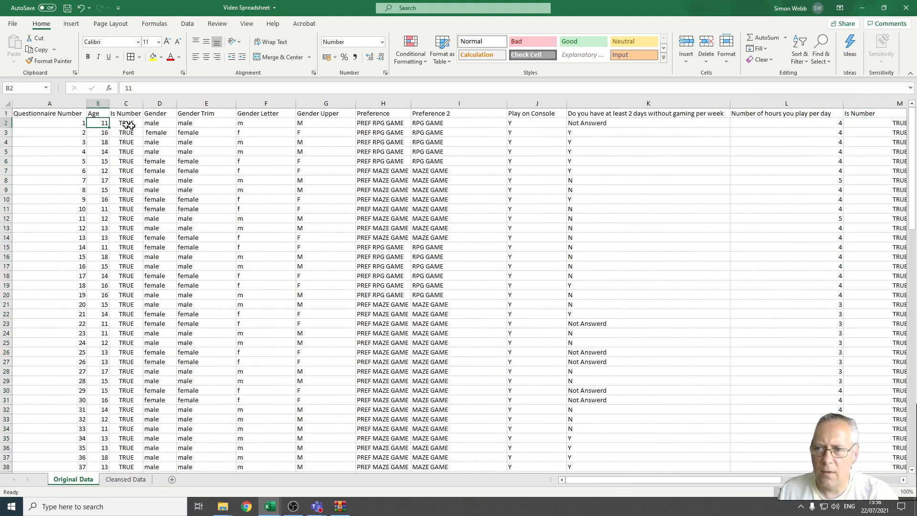
{"action": "type", "text": "a"}
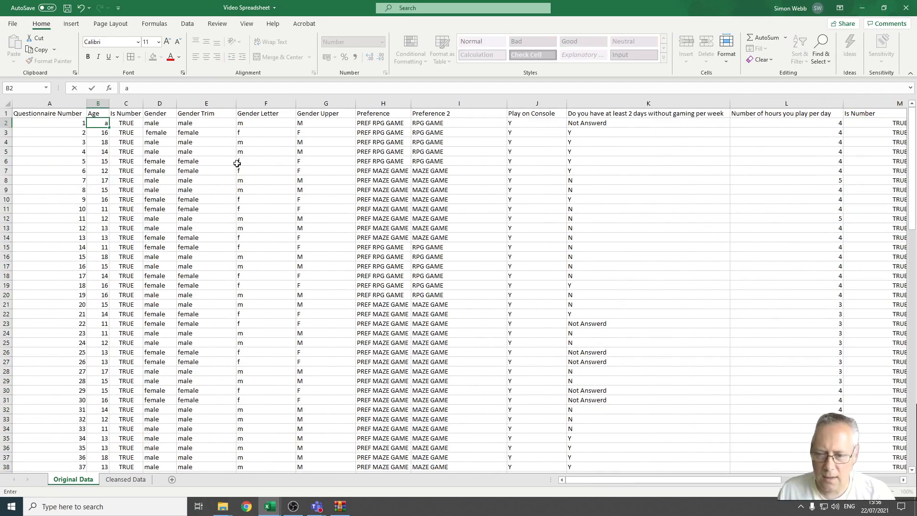
{"action": "key", "text": "enter"}
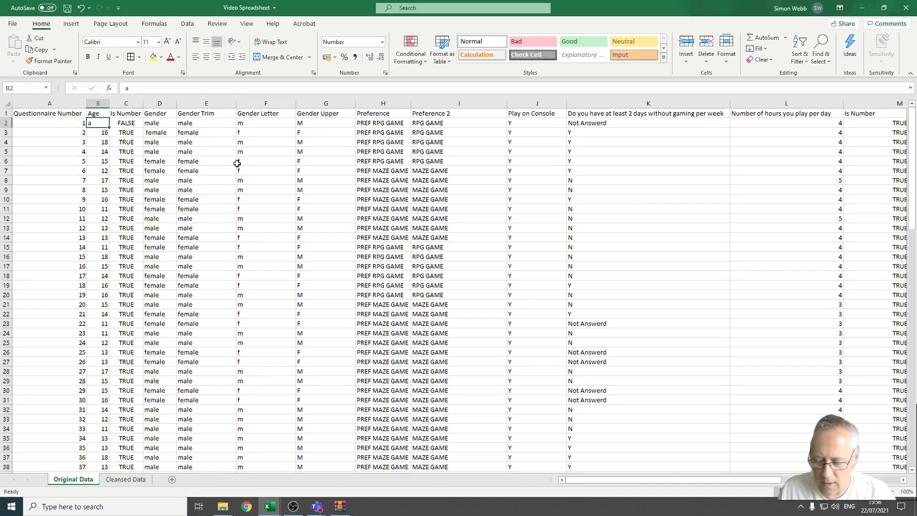
{"action": "type", "text": "11"}
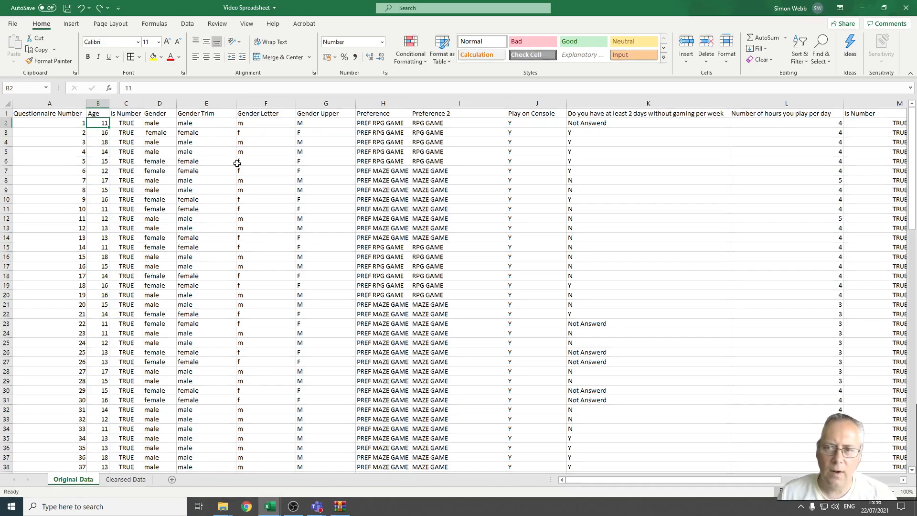